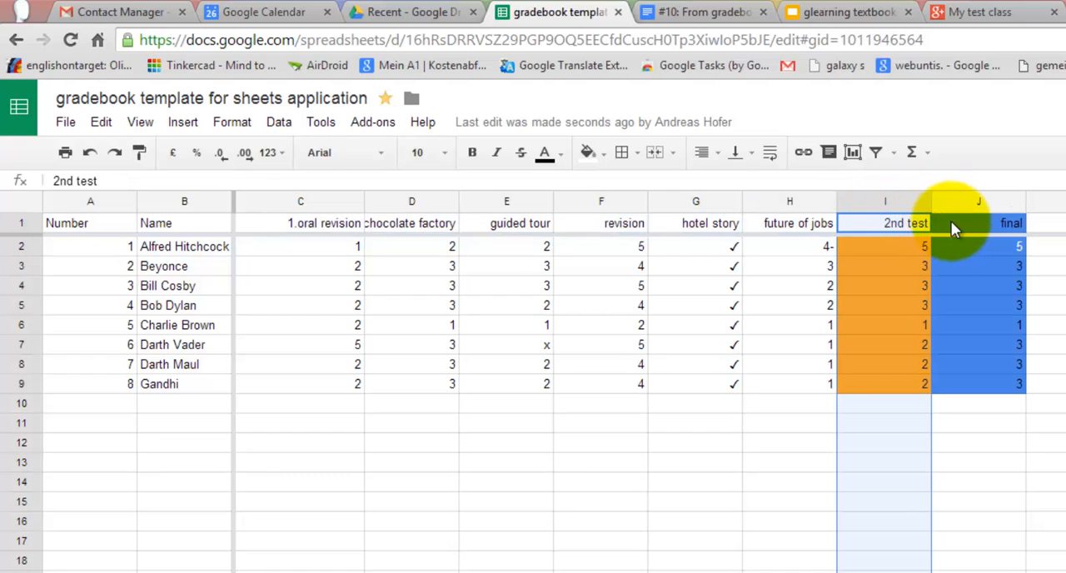
Select the 2nd test heading cell on the automated grading sheet.
click(978, 223)
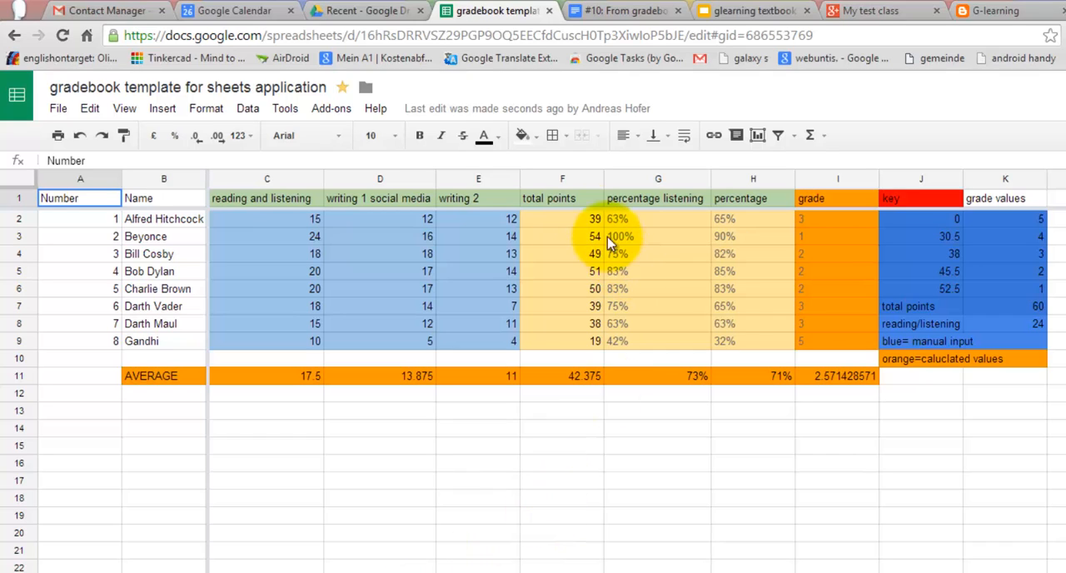
click(563, 218)
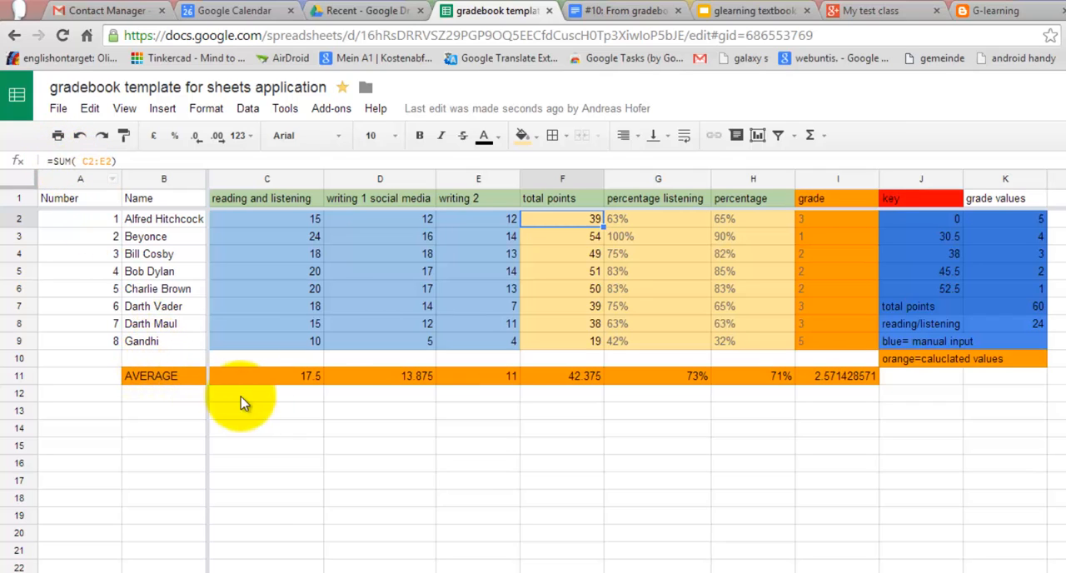
click(838, 376)
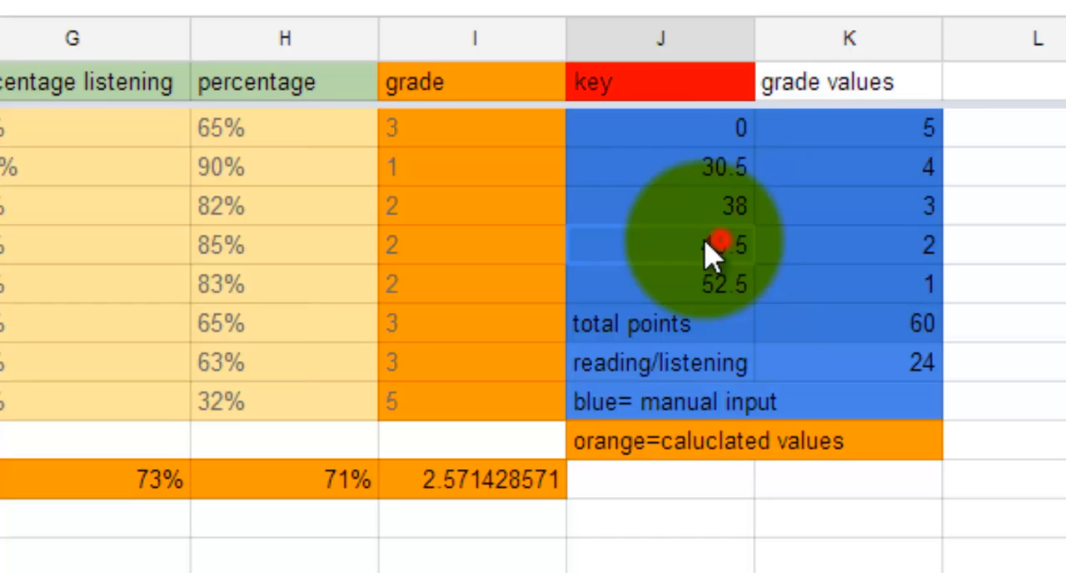
mouse_move(650, 313)
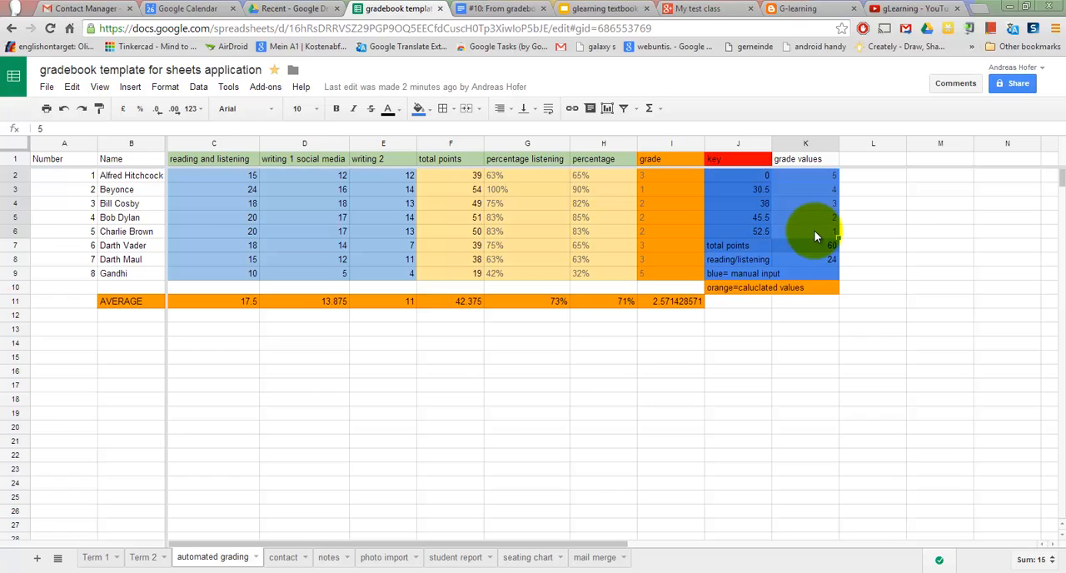
click(283, 556)
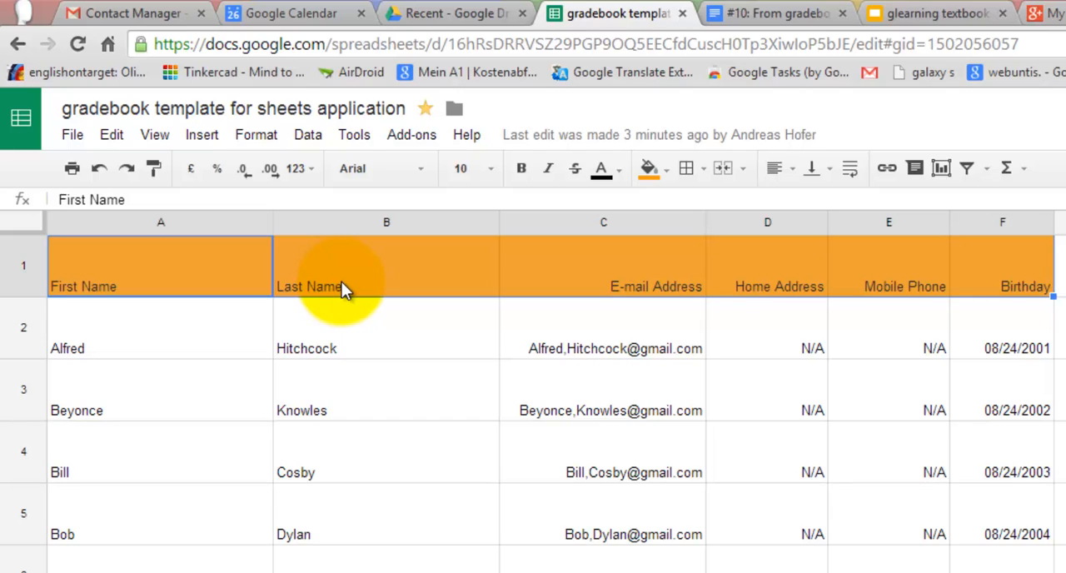
mouse_move(70, 163)
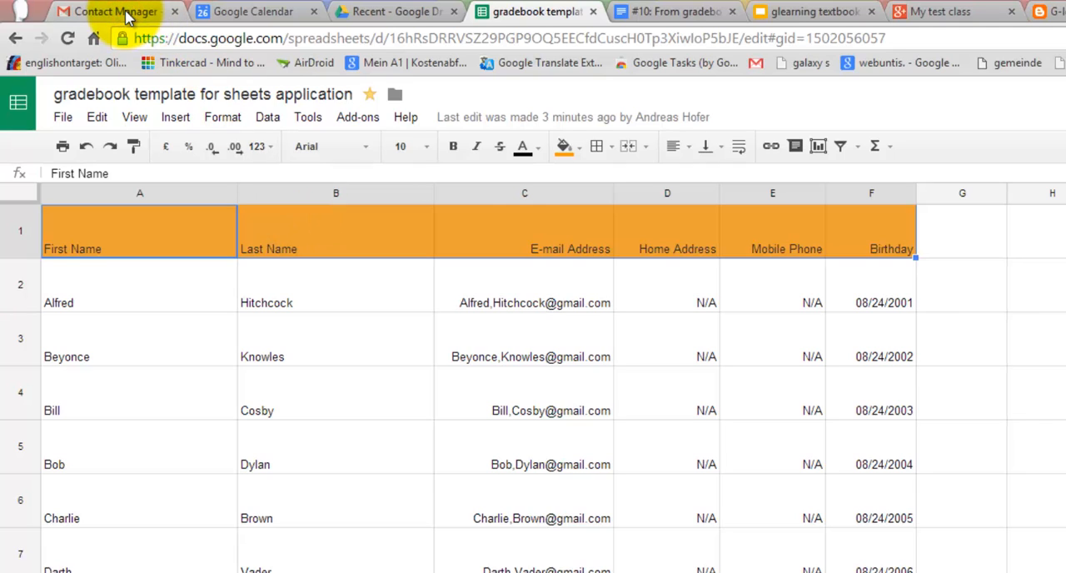
Show the class contact group's More actions in Google Contacts, then move on to Google Calendar.
click(113, 10)
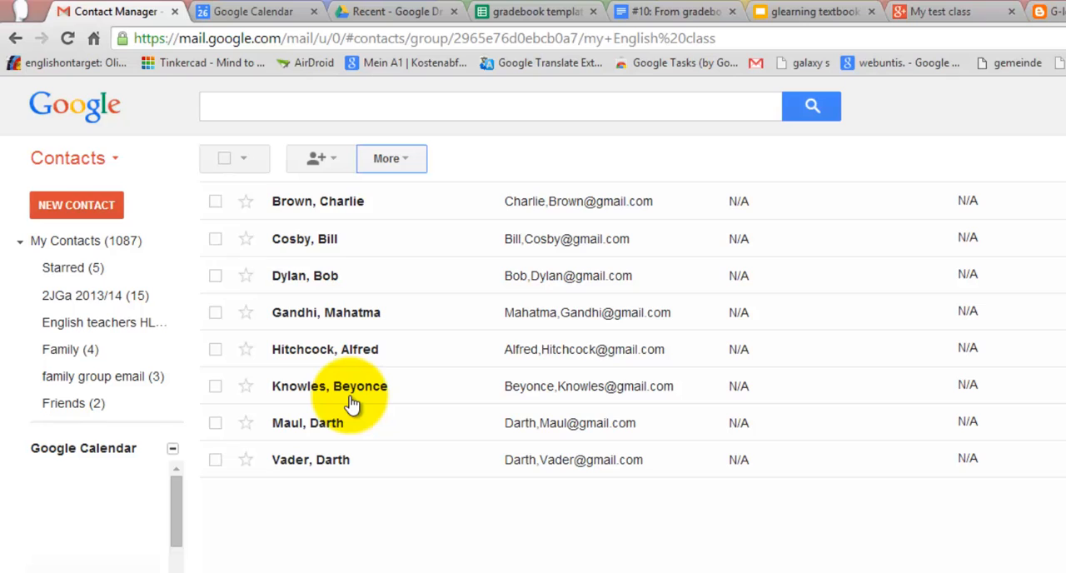
mouse_move(416, 359)
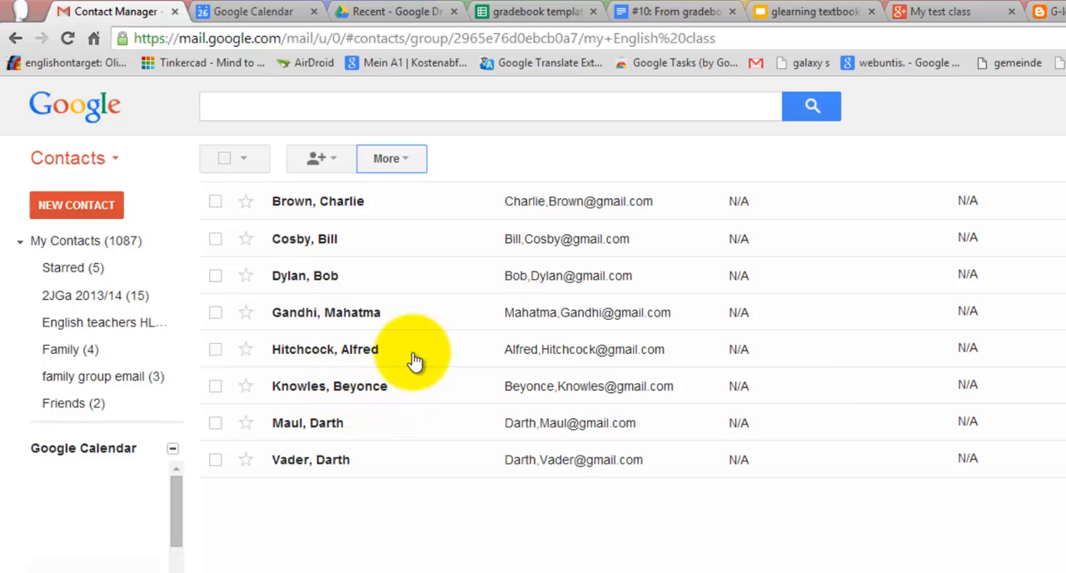
click(389, 158)
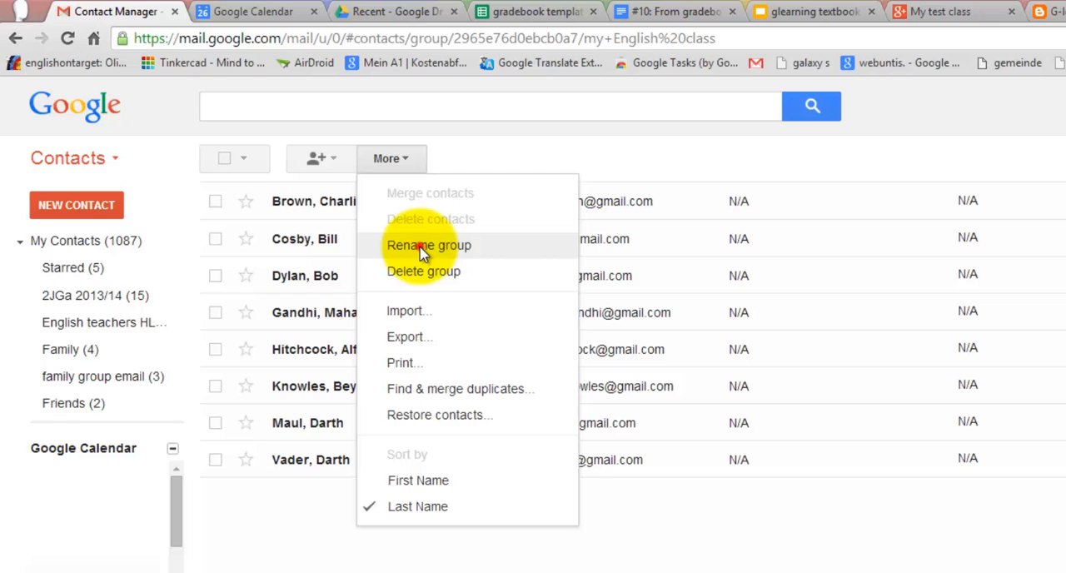
click(430, 245)
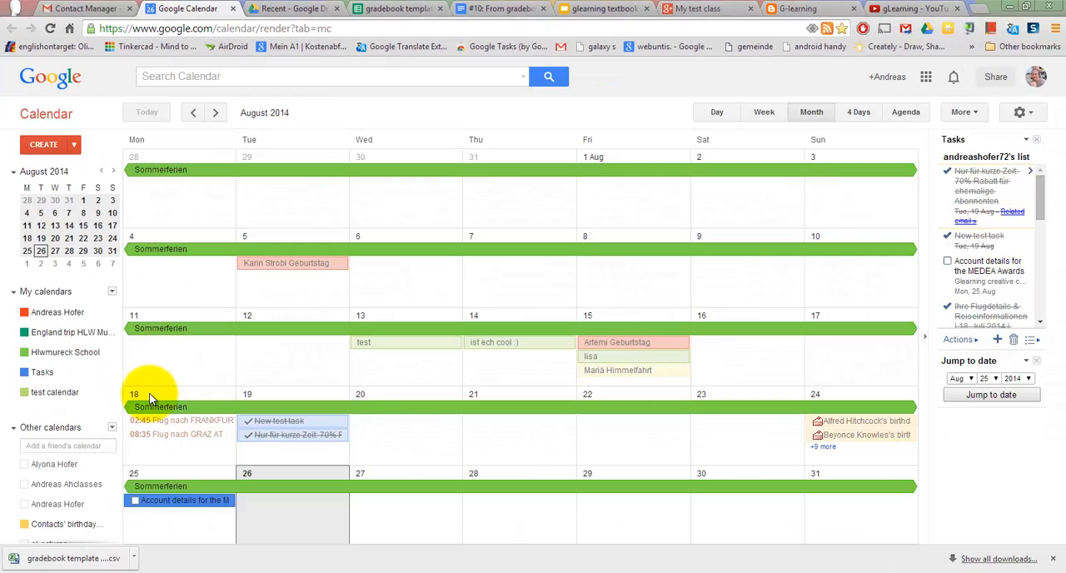
mouse_move(158, 377)
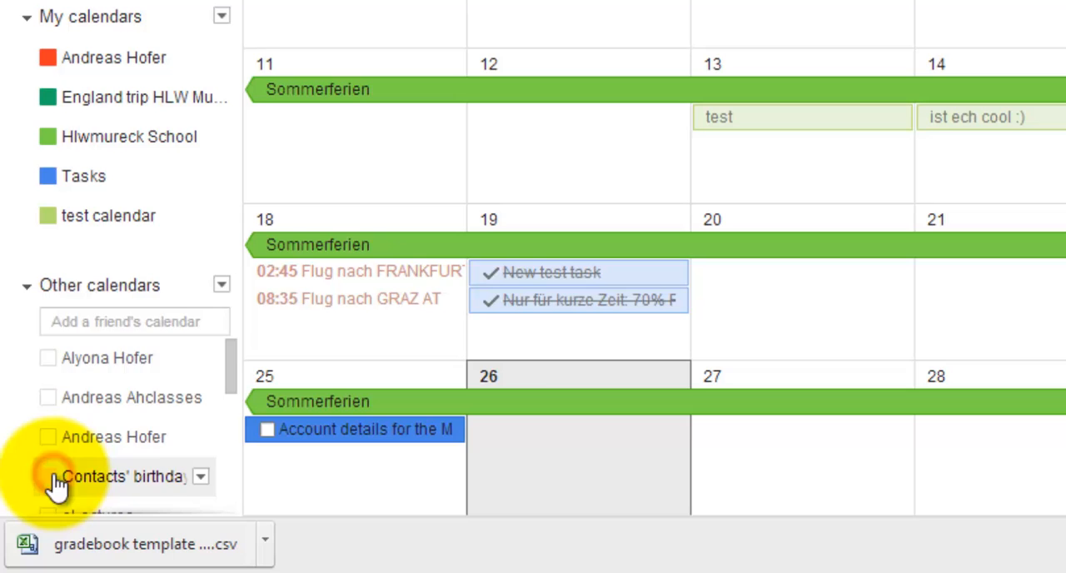
Show Contacts' birthdays on the calendar and expand all student birthdays on 24 August.
click(47, 476)
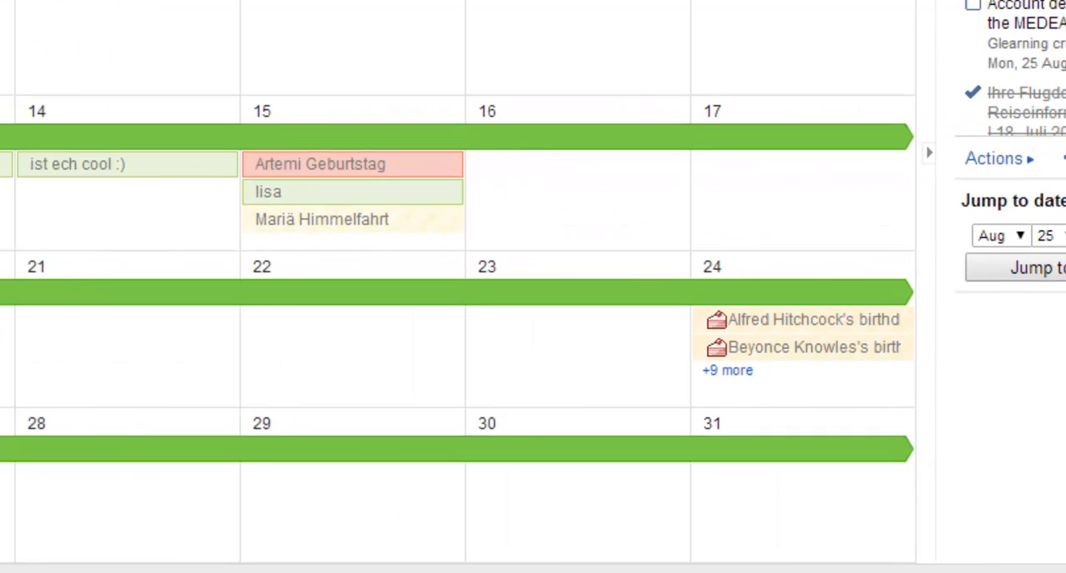
mouse_move(774, 330)
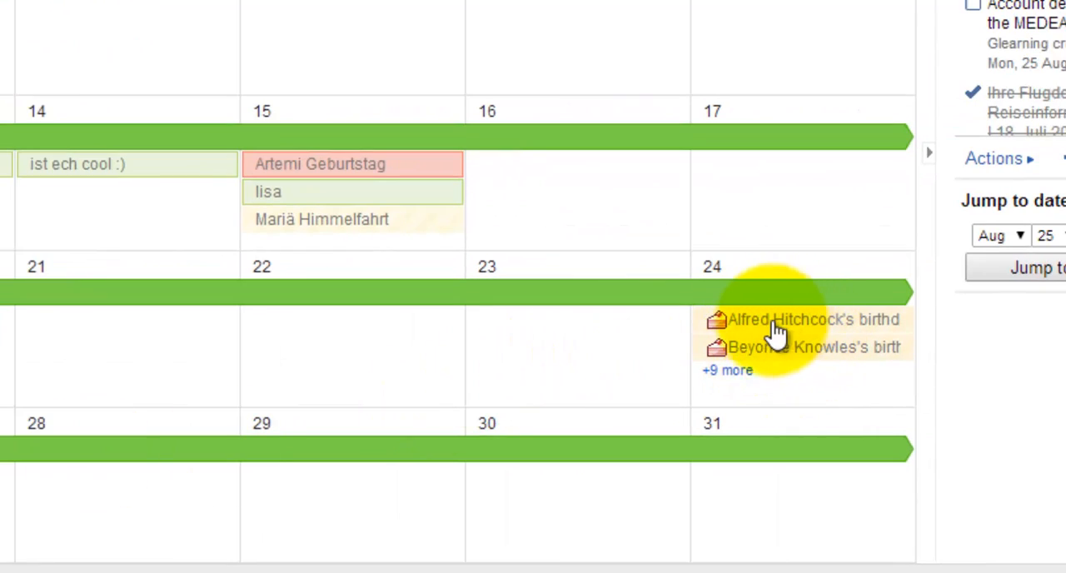
click(726, 370)
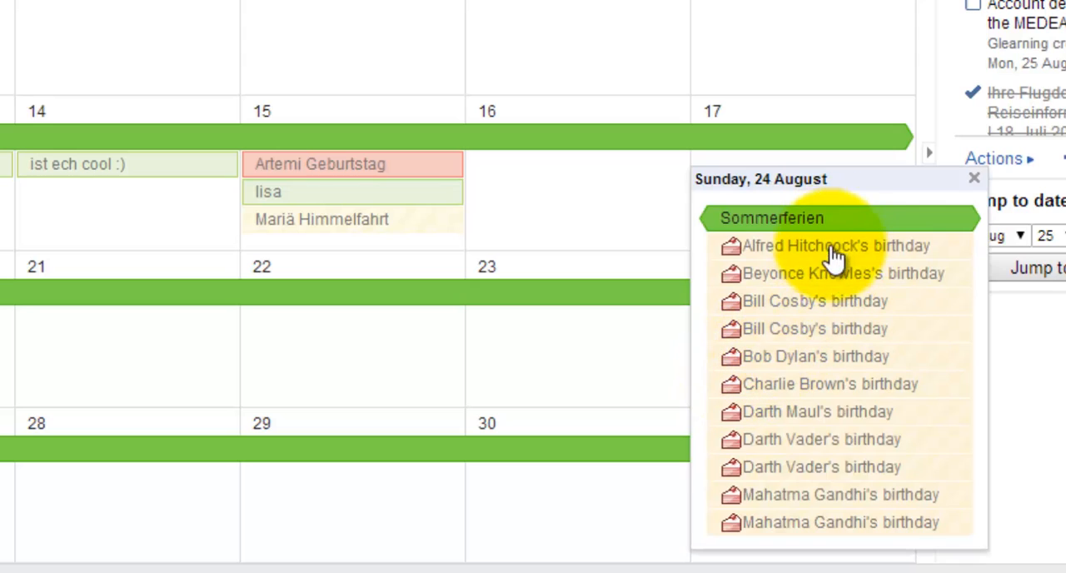
click(391, 8)
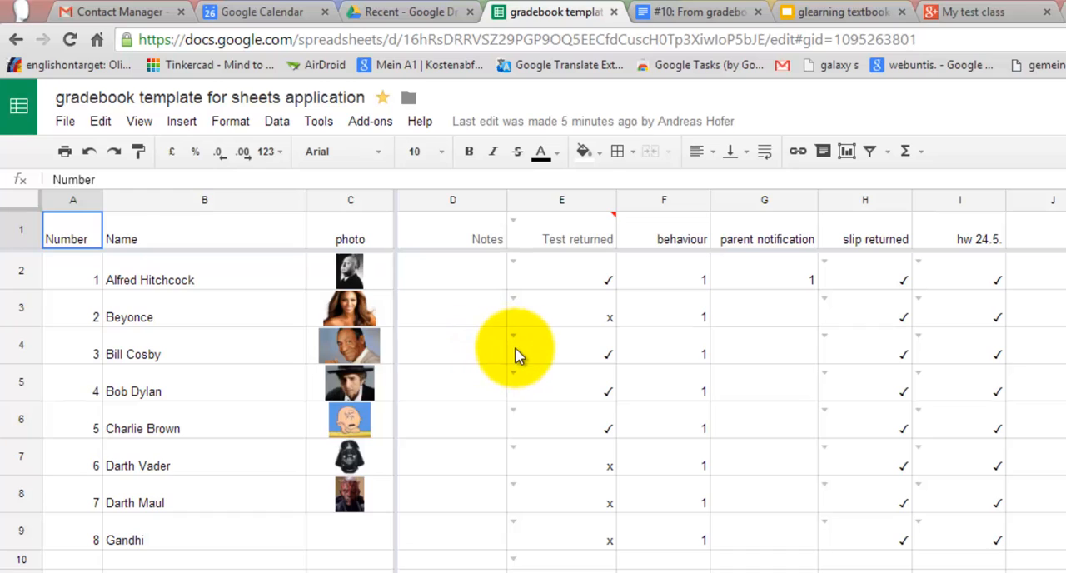
Give the Test returned cell E2 a list validation of "✓,x", save it and check the choice appears.
click(561, 280)
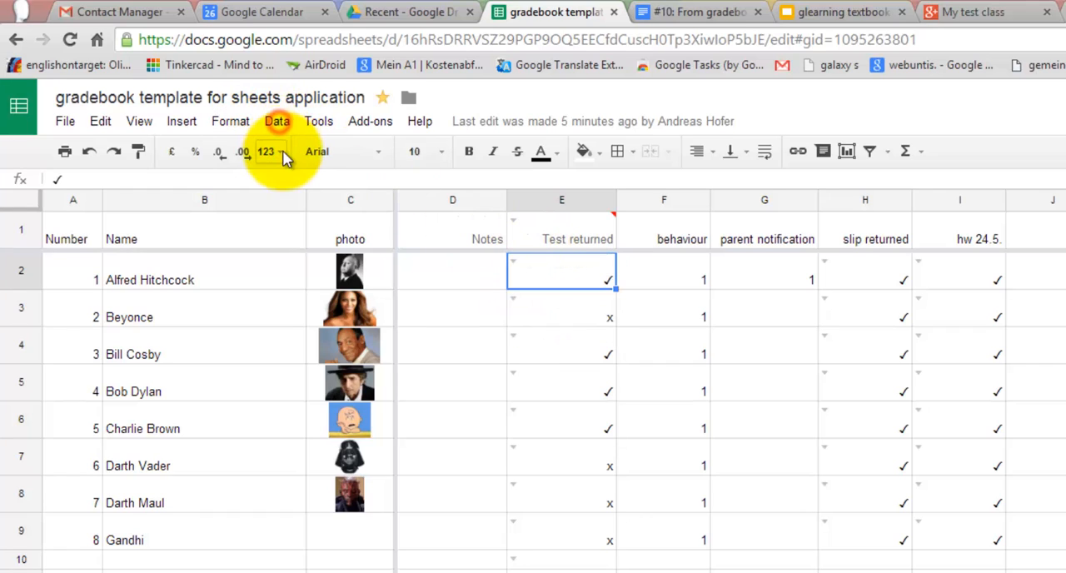
click(277, 120)
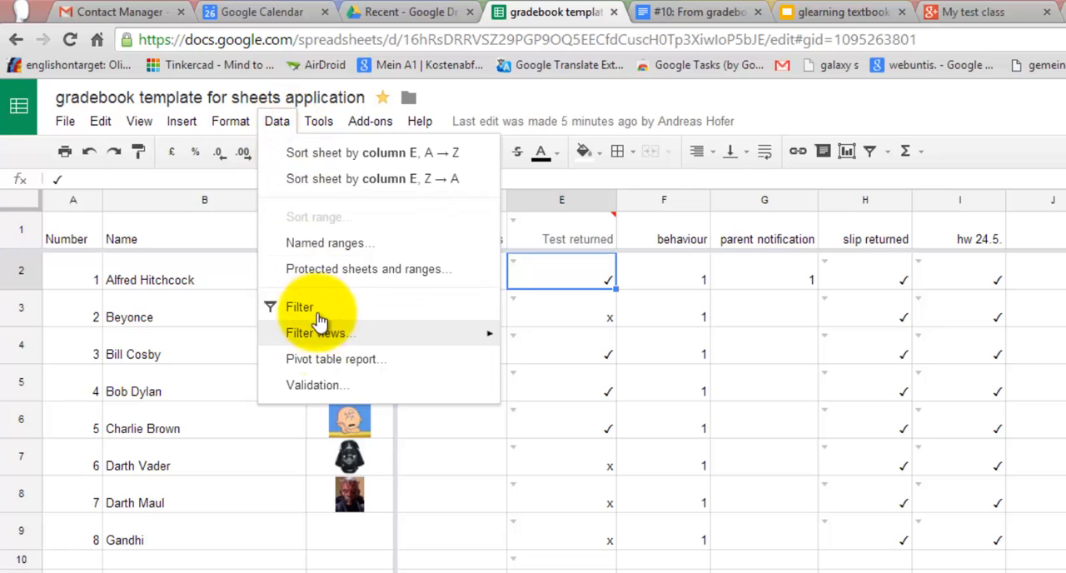
click(316, 385)
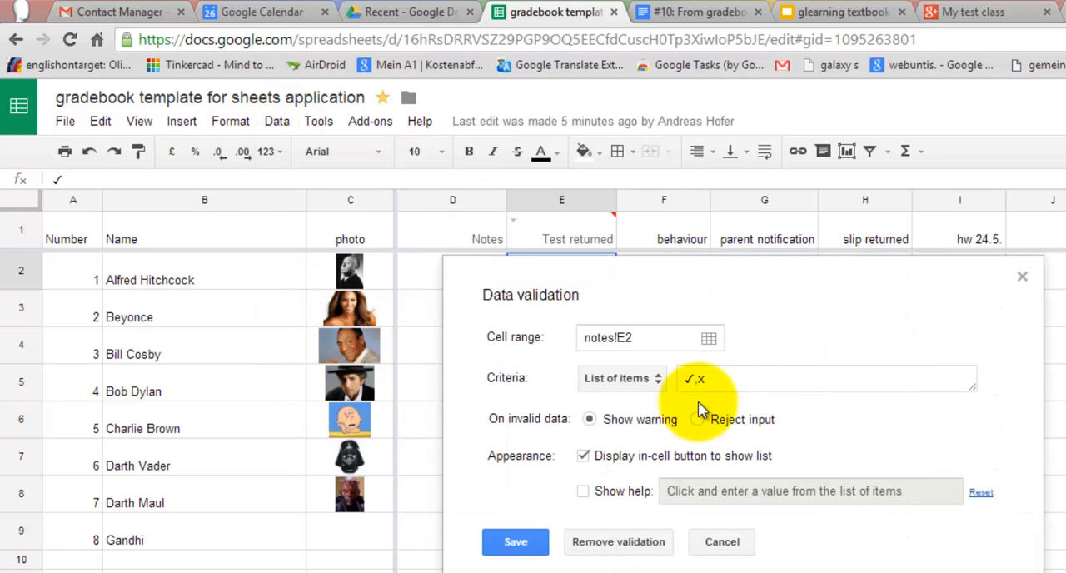
click(514, 541)
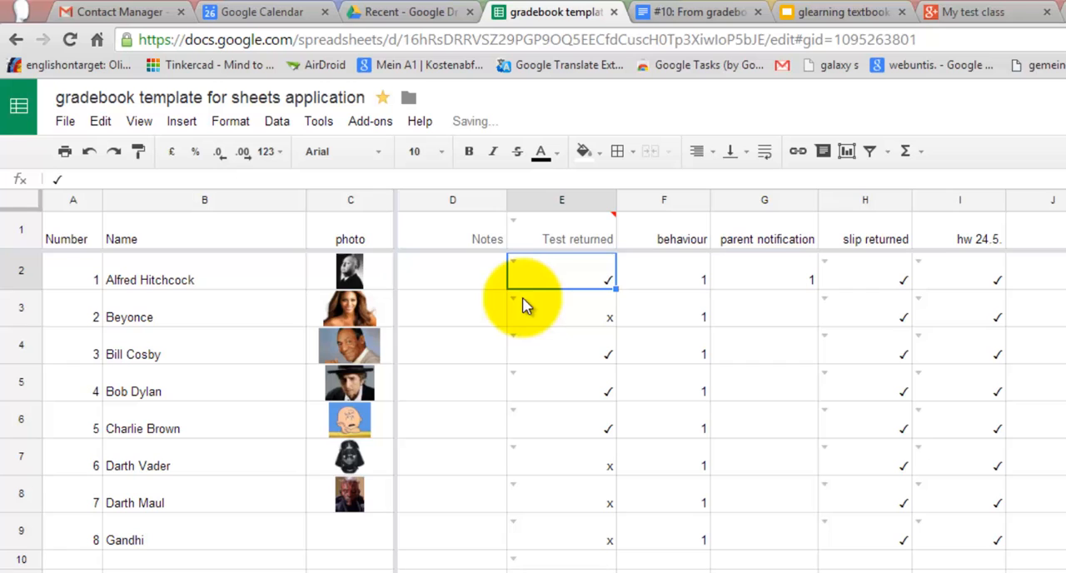
click(562, 308)
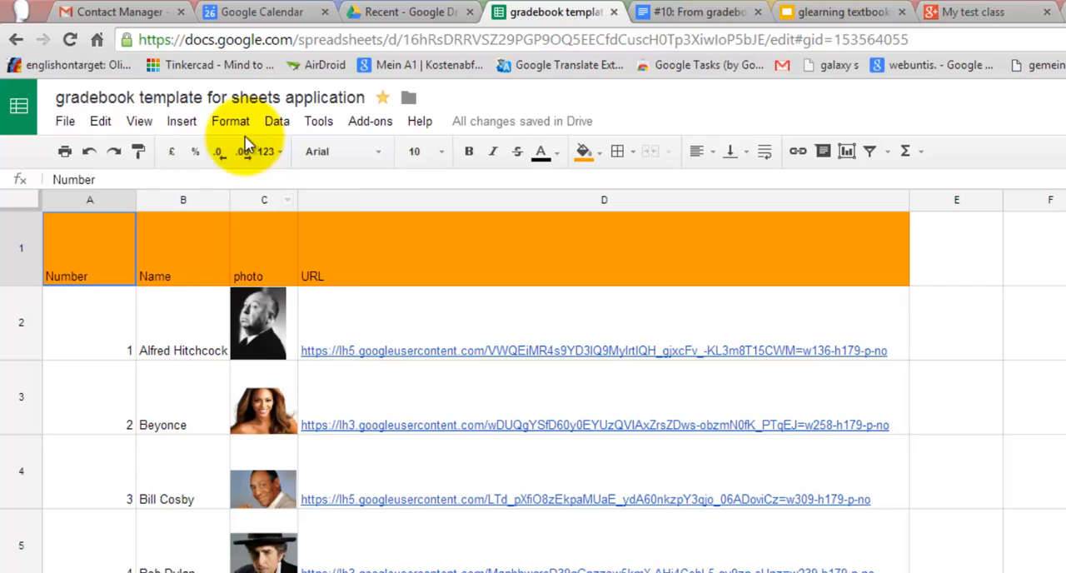
Look for an image insert option and start adding a link in the last student's URL cell.
click(180, 120)
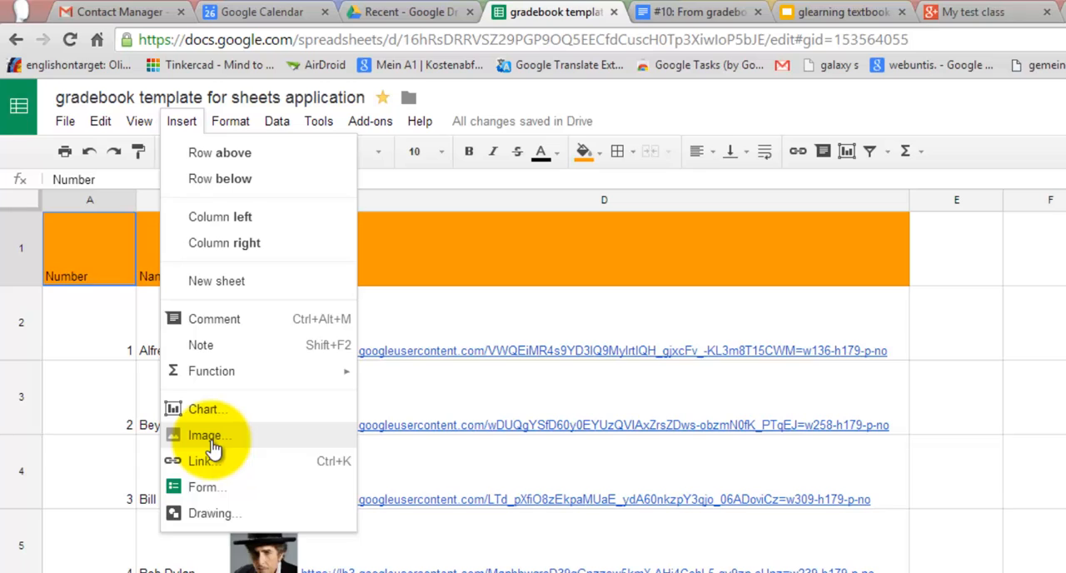
mouse_move(1010, 341)
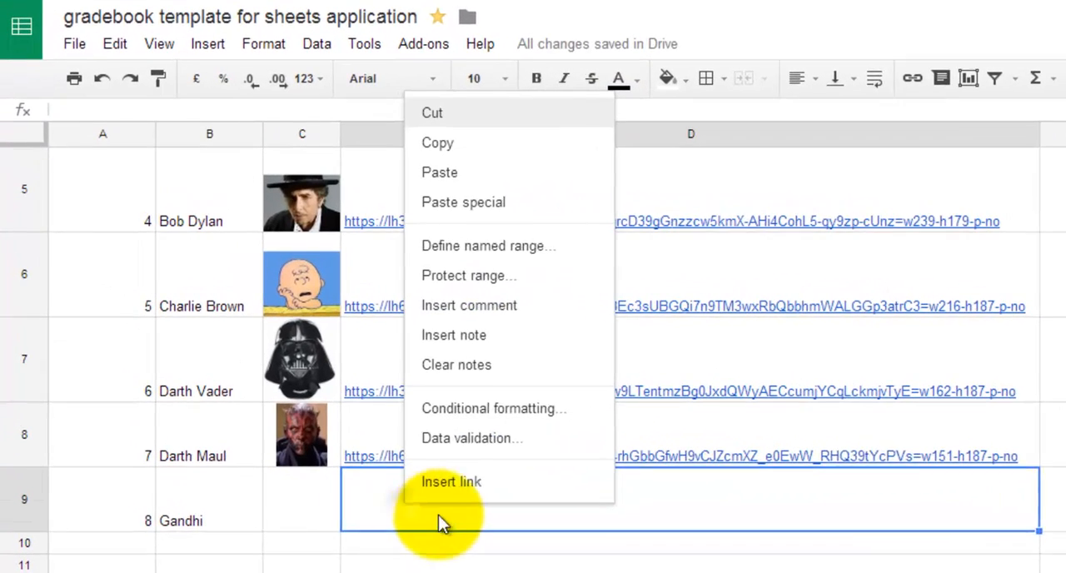
click(440, 173)
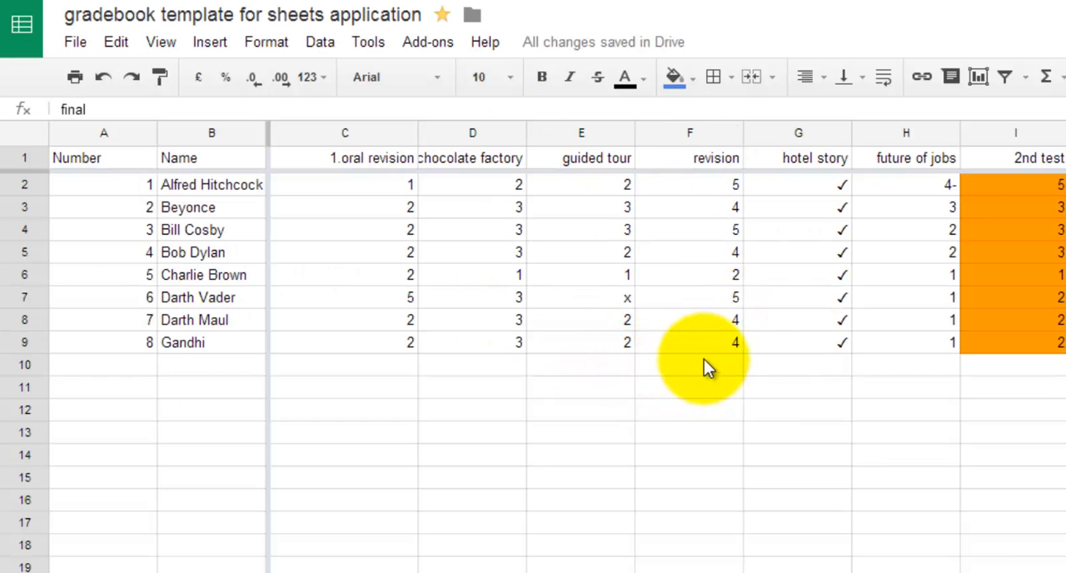
mouse_move(734, 363)
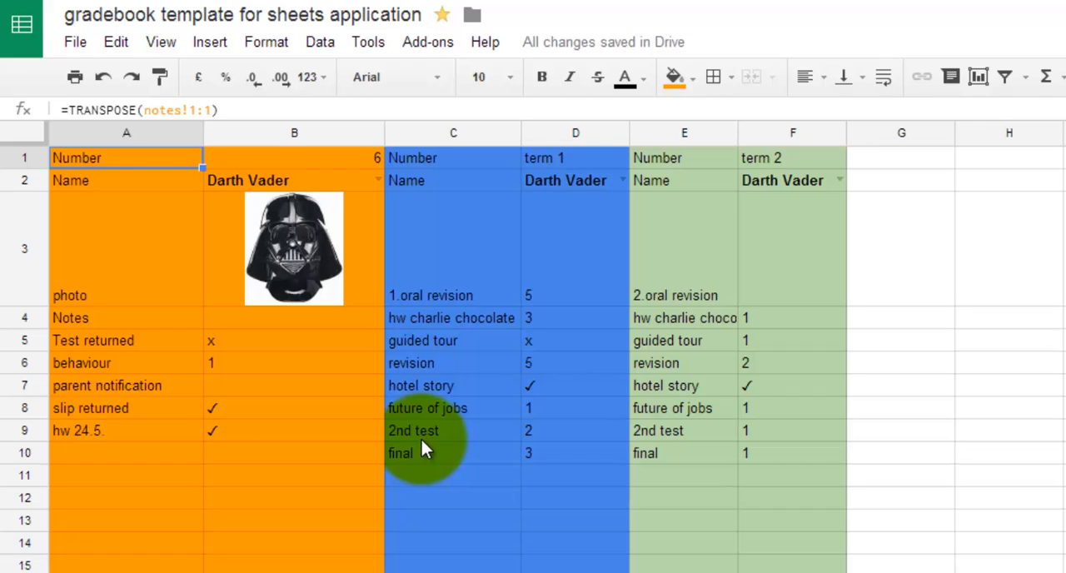
mouse_move(63, 100)
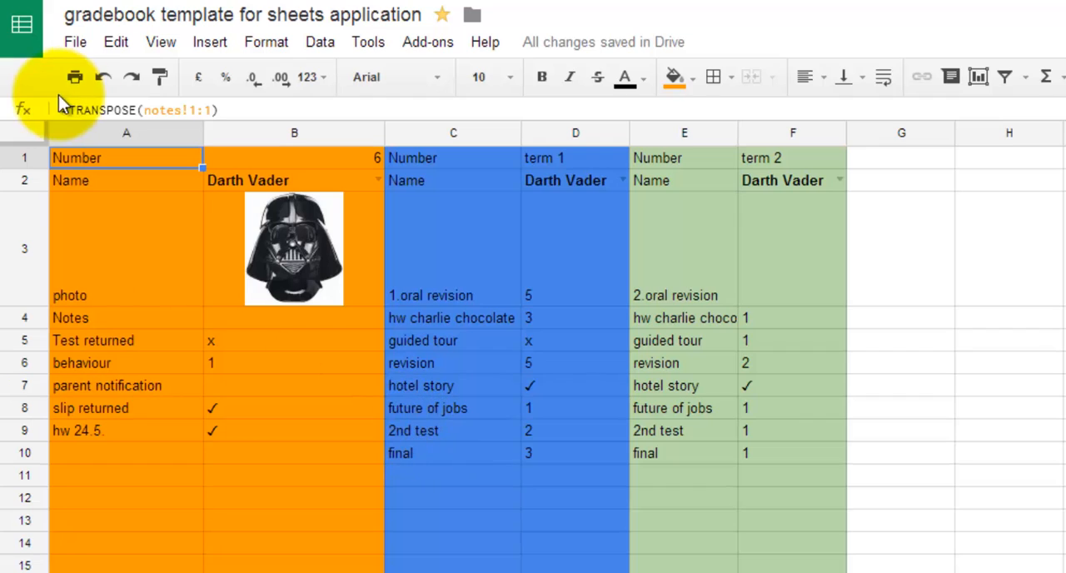
click(125, 157)
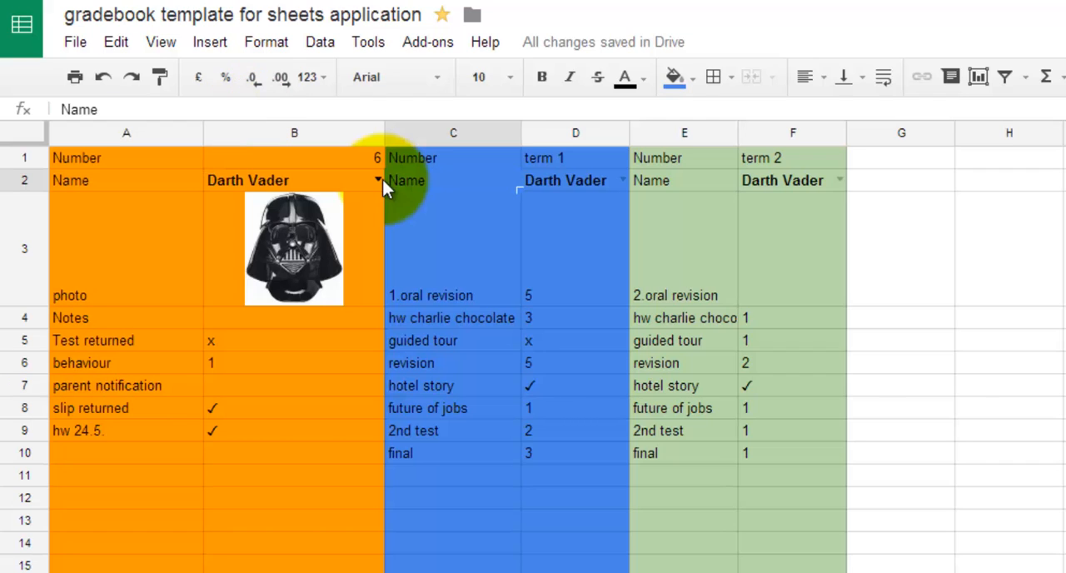
click(376, 180)
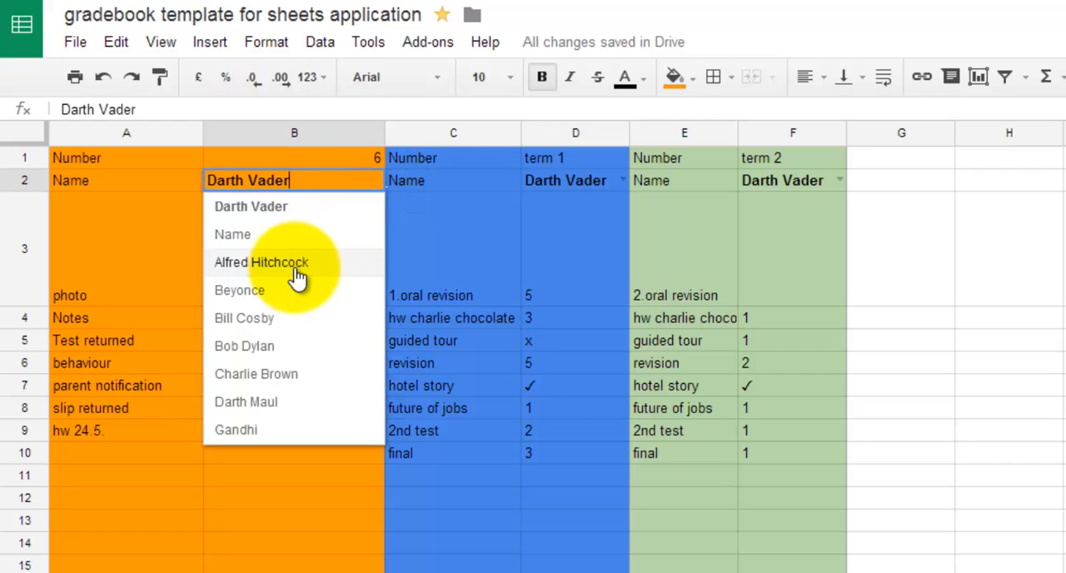
click(256, 373)
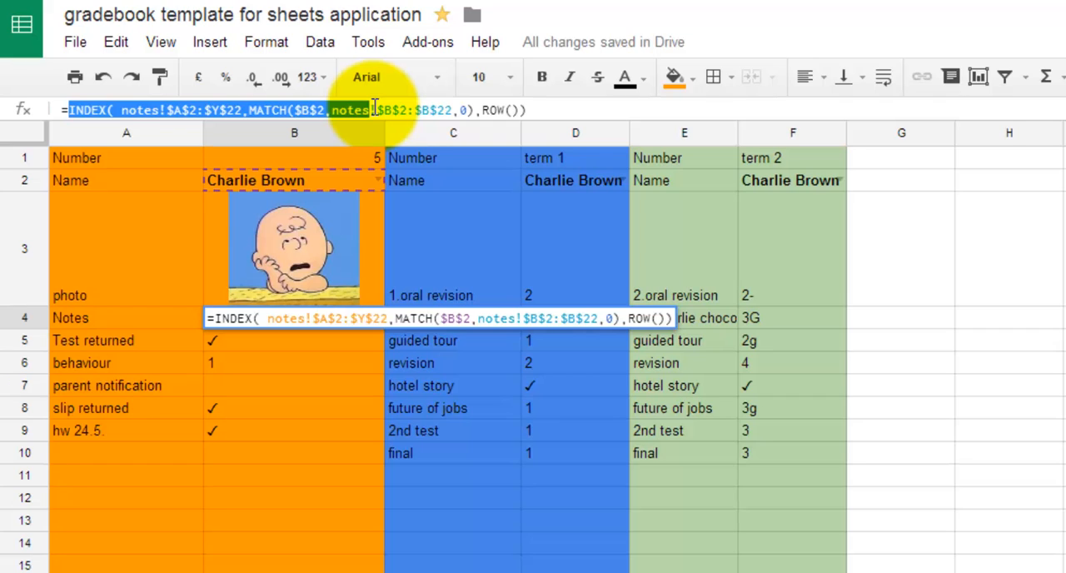
Download the student report sheet as a PDF.
click(75, 41)
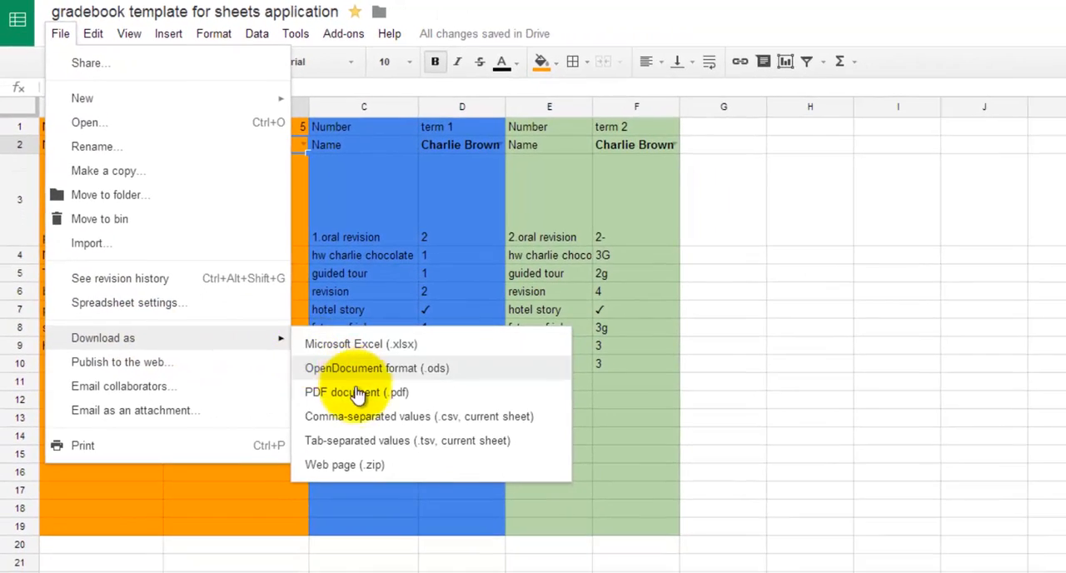
click(357, 394)
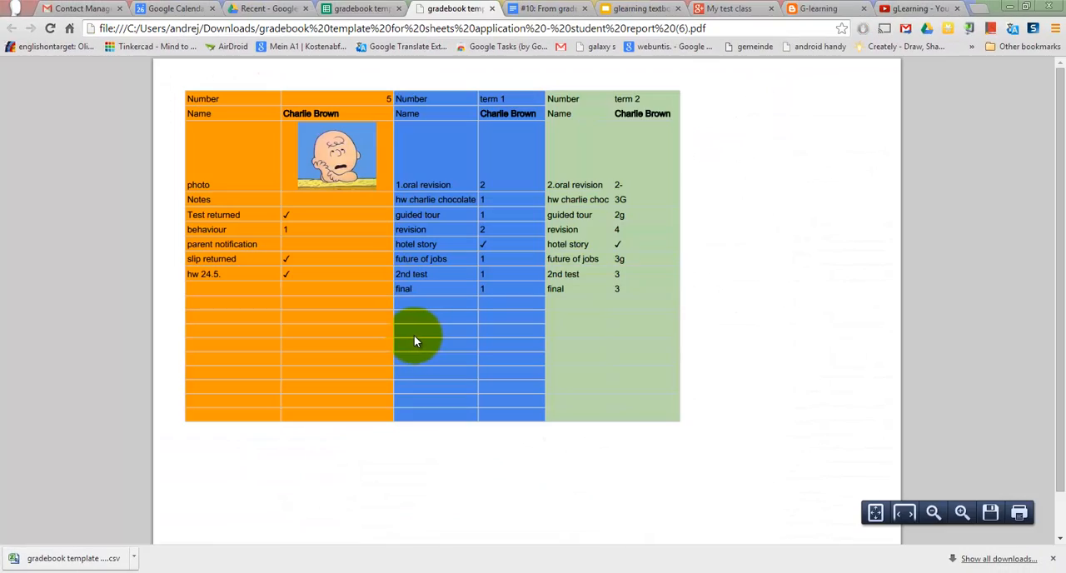
mouse_move(425, 325)
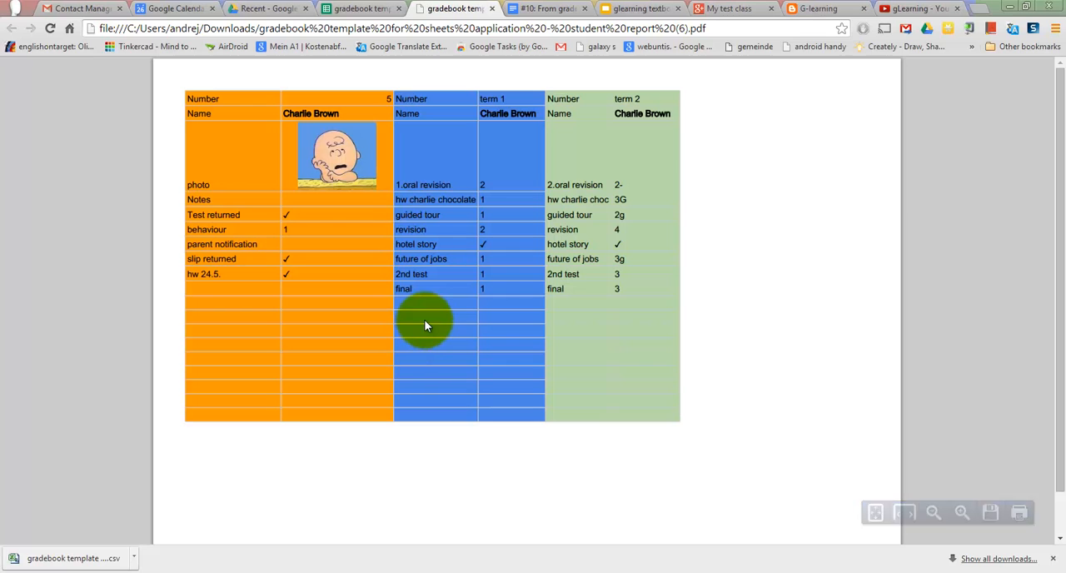
mouse_move(433, 312)
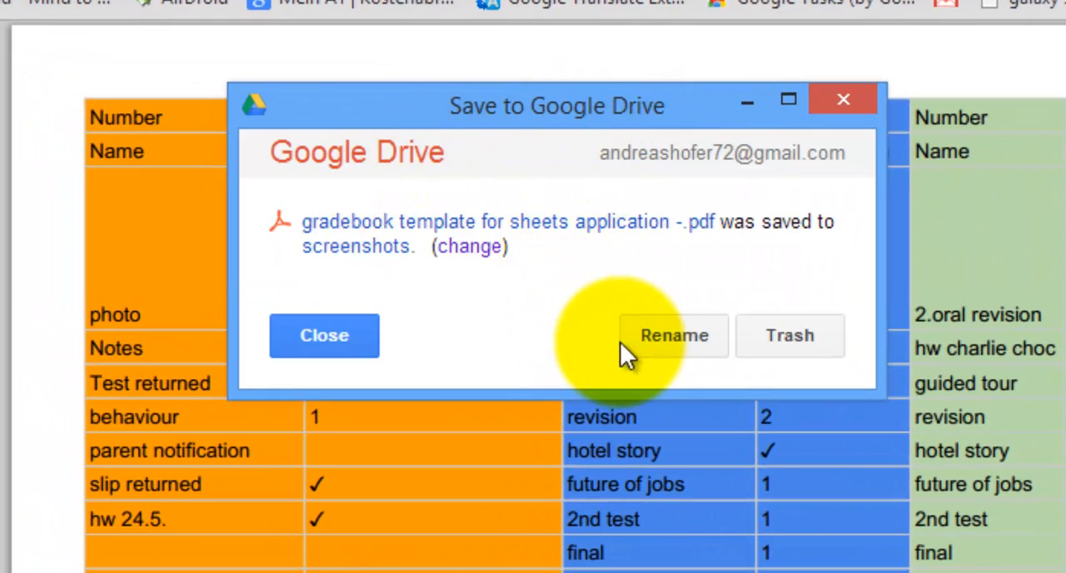
Rename the PDF saved to Google Drive to 'charlie brown report' and apply the name.
click(673, 335)
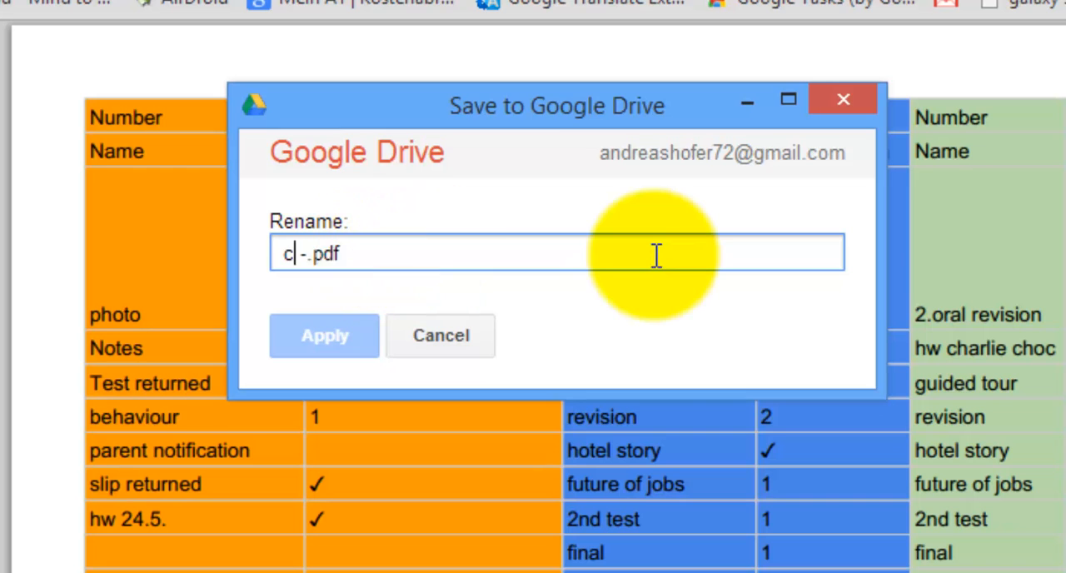
text(harlie brown)
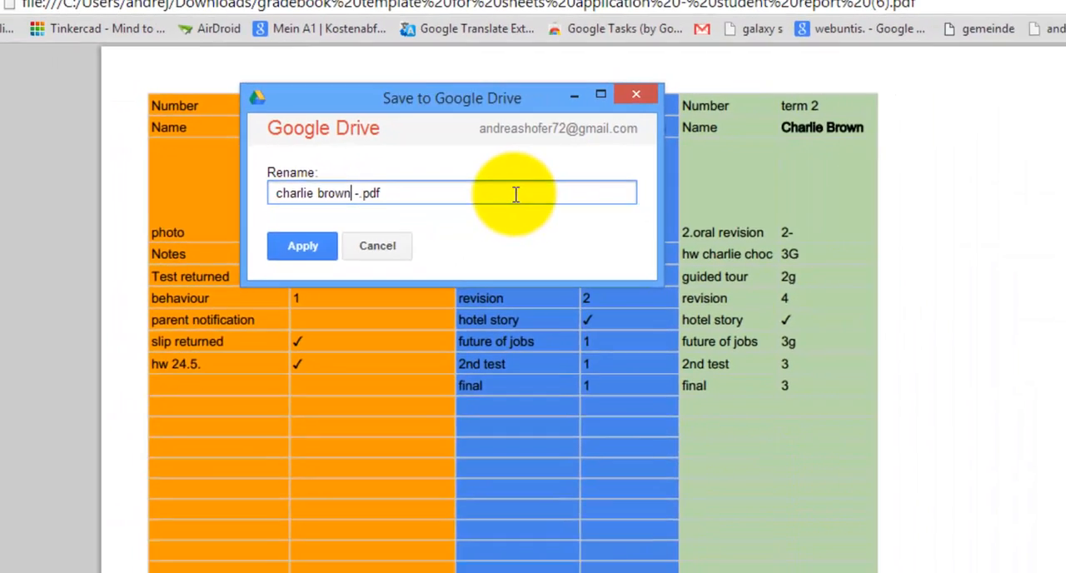
text(report)
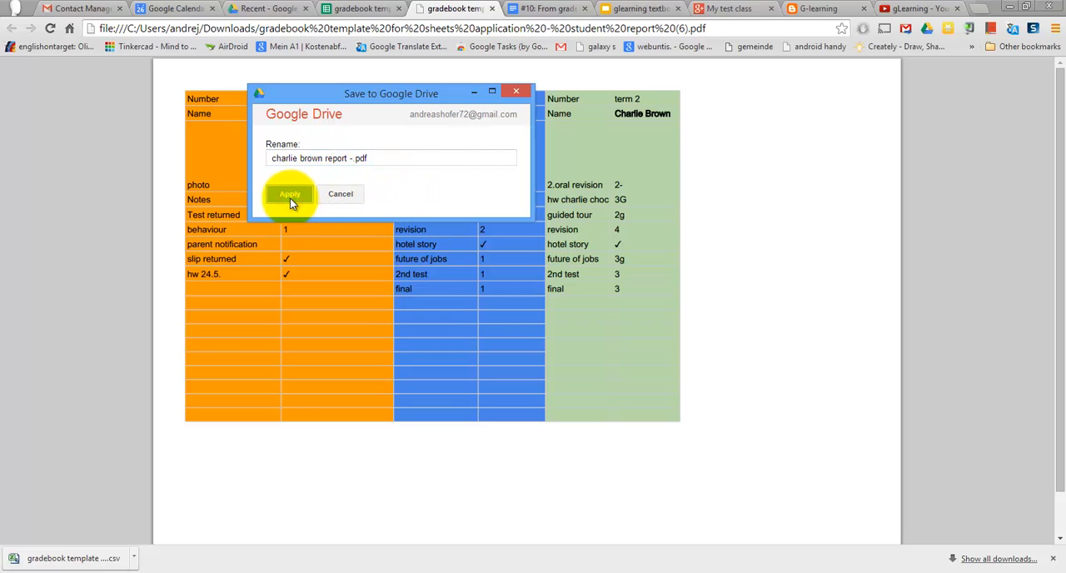
click(289, 193)
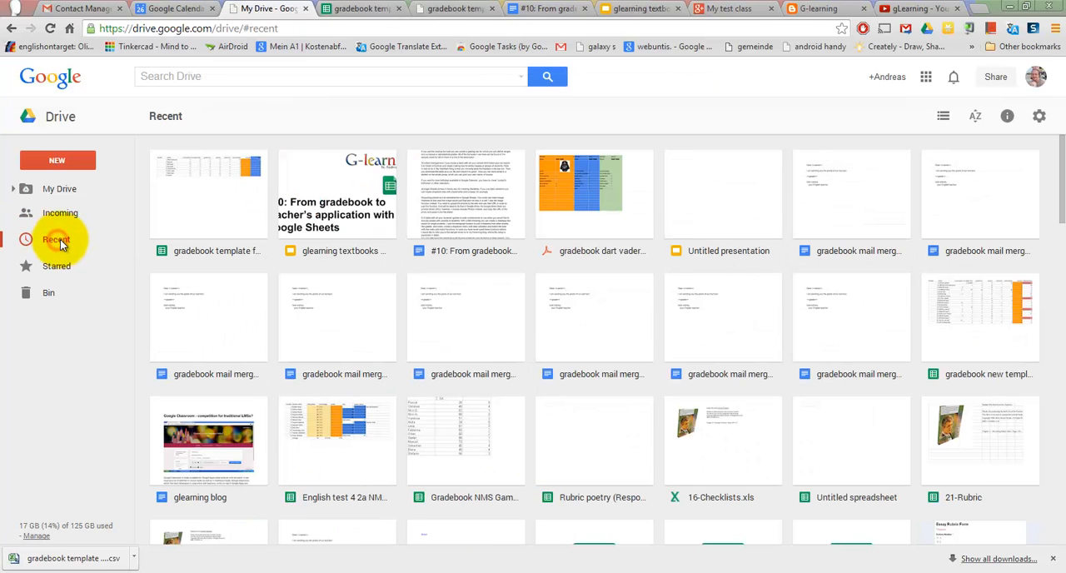
Preview the charlie brown report PDF from Drive's Recent files, then return to the seating chart sheet.
click(57, 240)
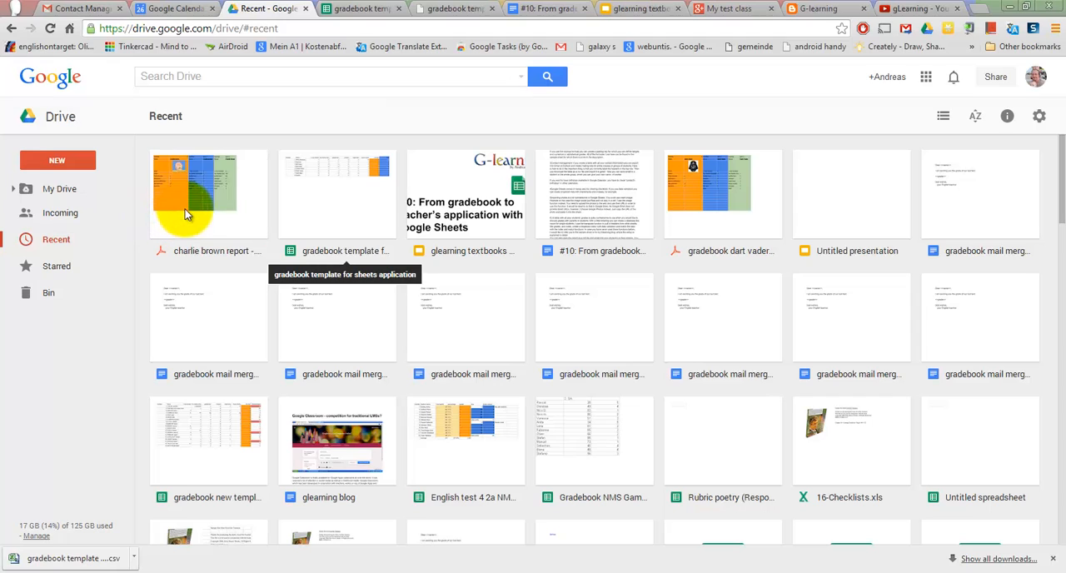
click(208, 196)
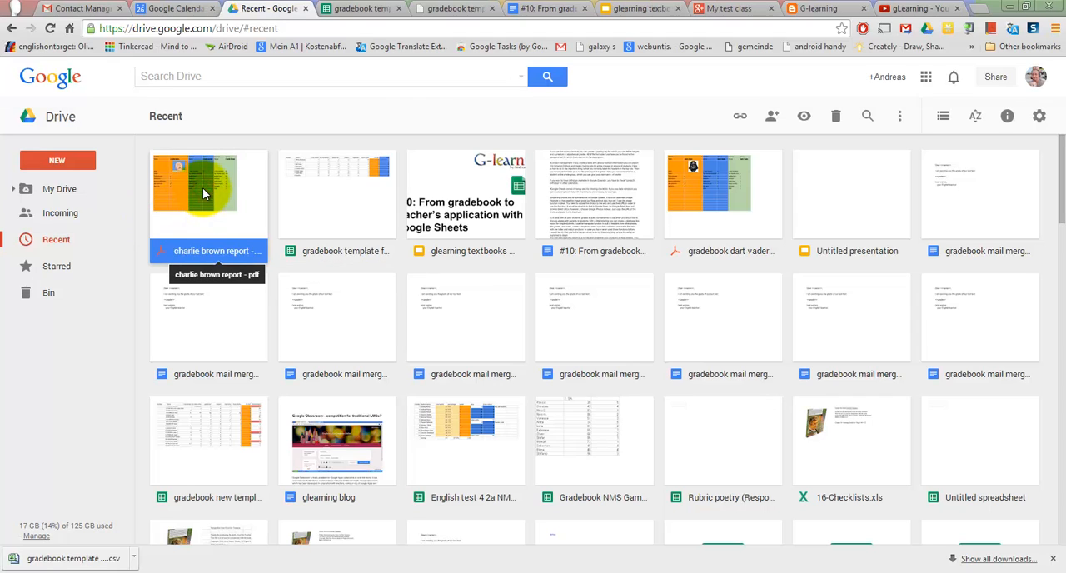
double_click(207, 193)
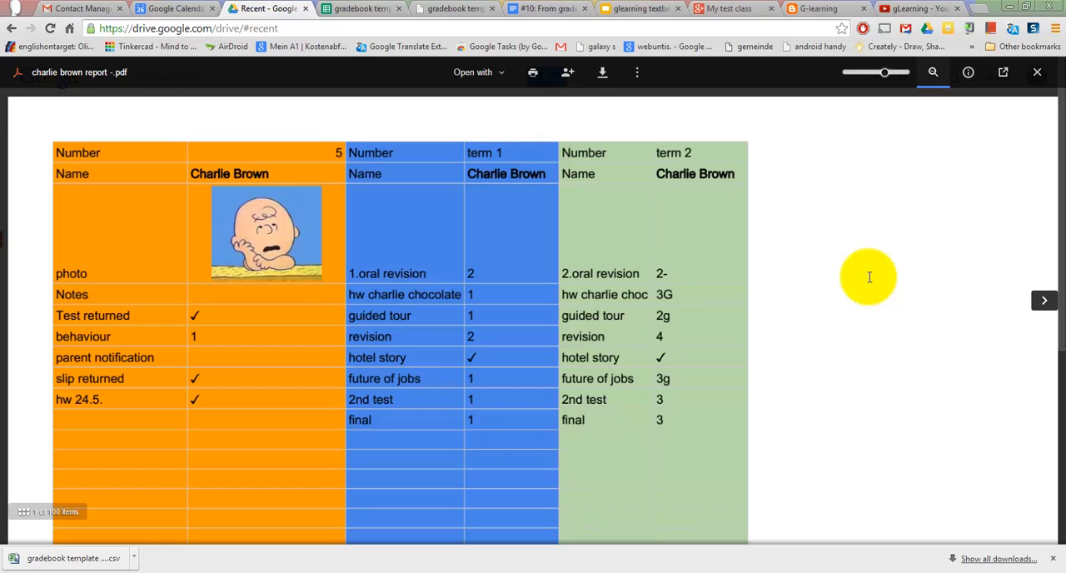
click(360, 9)
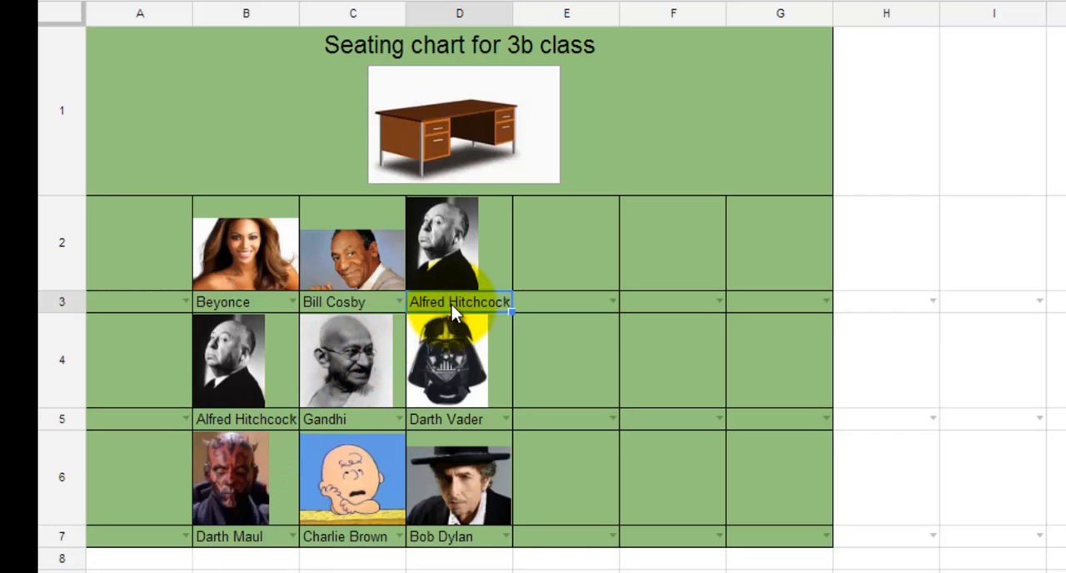
Delete the duplicate Alfred Hitchcock from the third seat of the front row.
key(Delete)
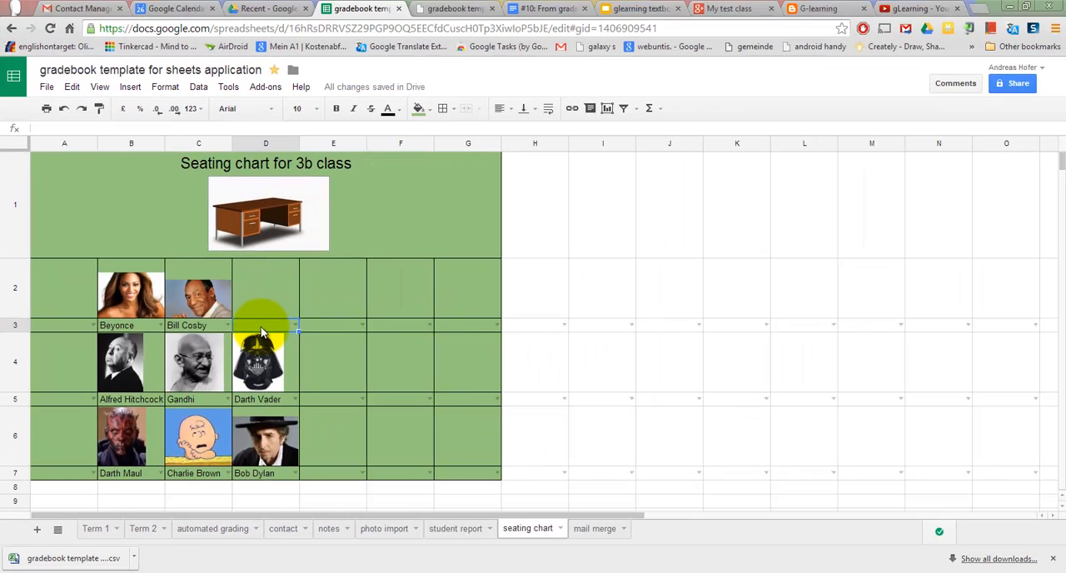
Export the 3b class seating chart sheet as a PDF document with the default options and view it.
click(47, 87)
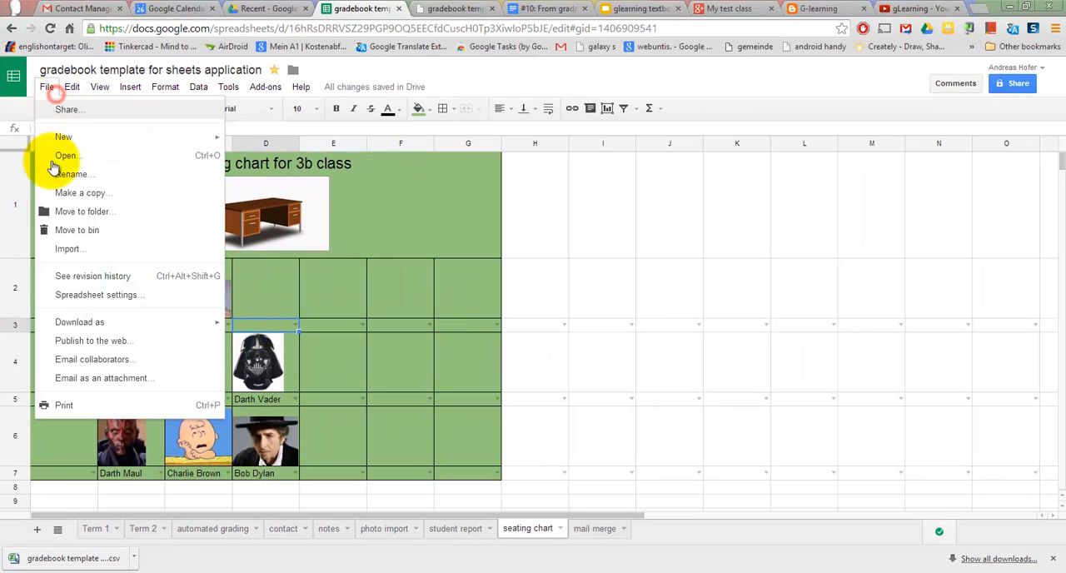
click(80, 321)
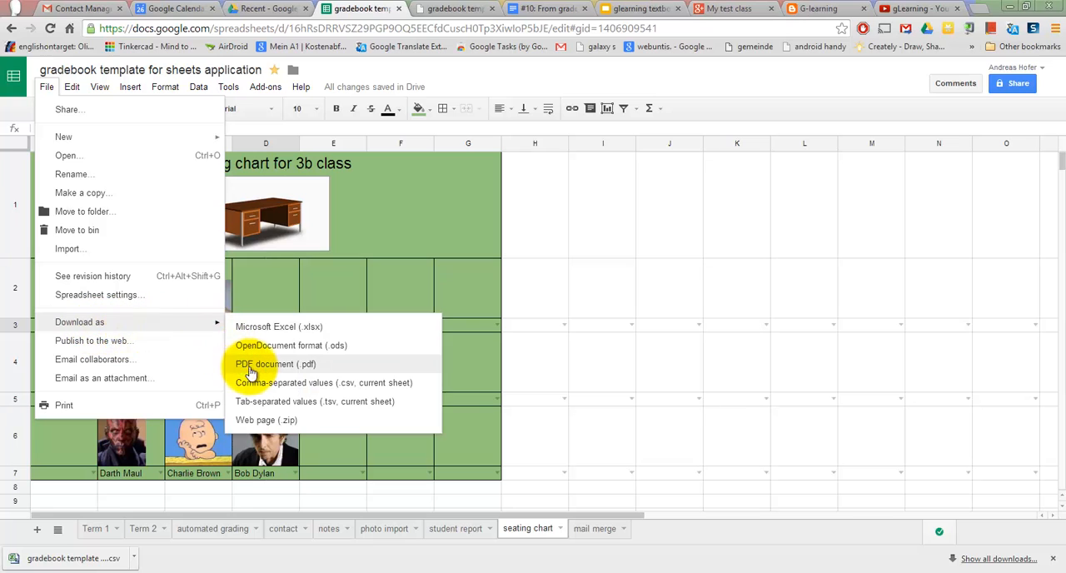
click(277, 363)
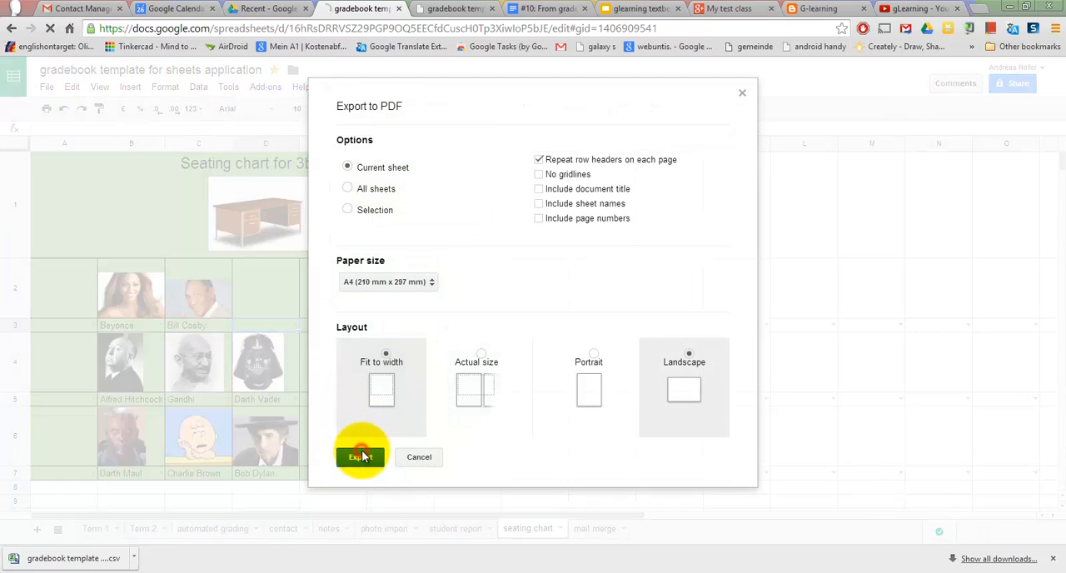
click(360, 457)
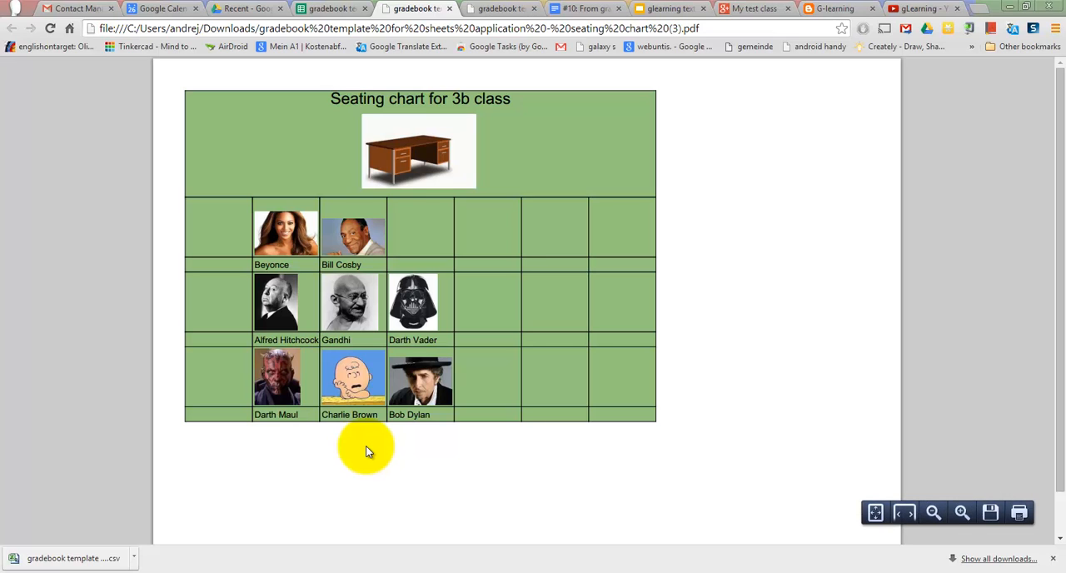
click(491, 10)
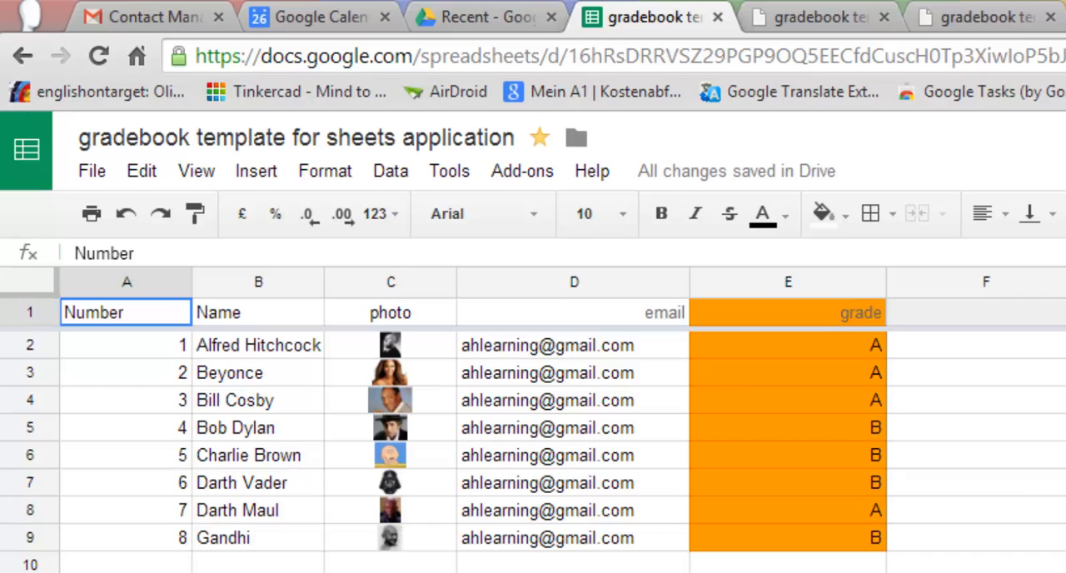
Launch the autoCrat add-on and run the 'send grade to students' merge job.
click(521, 170)
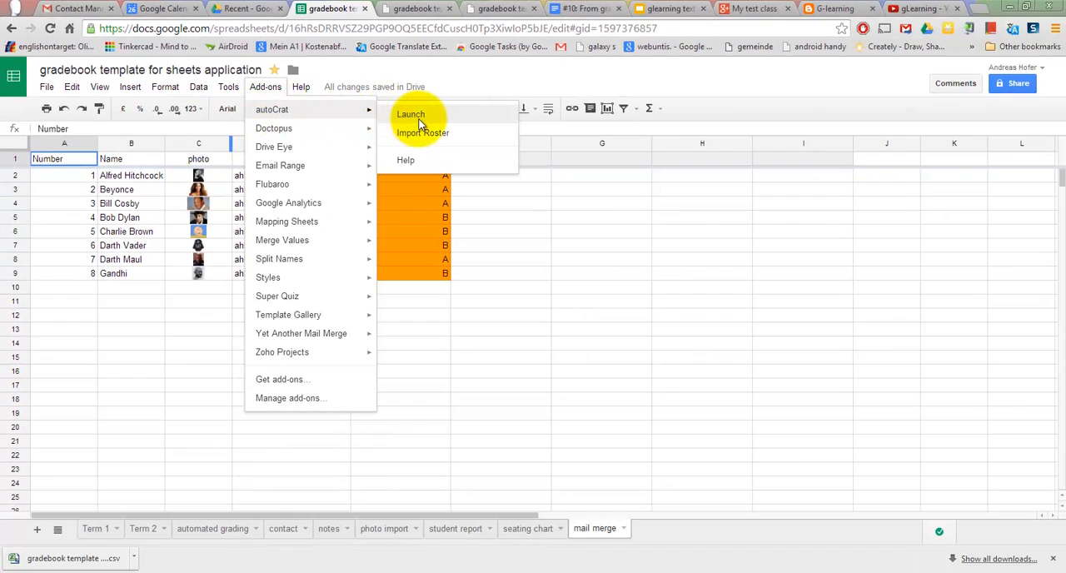
click(409, 113)
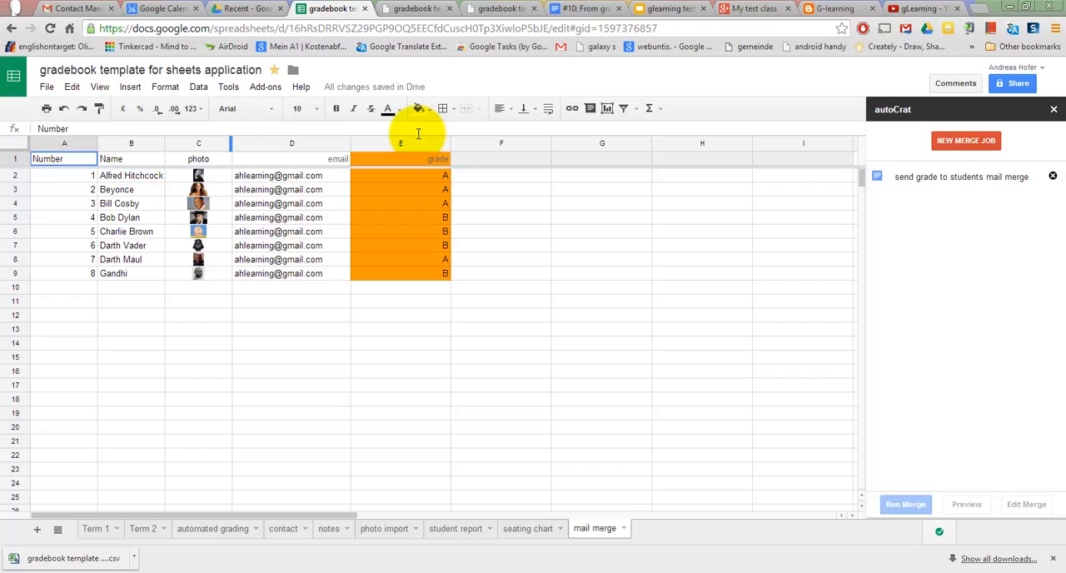
mouse_move(656, 380)
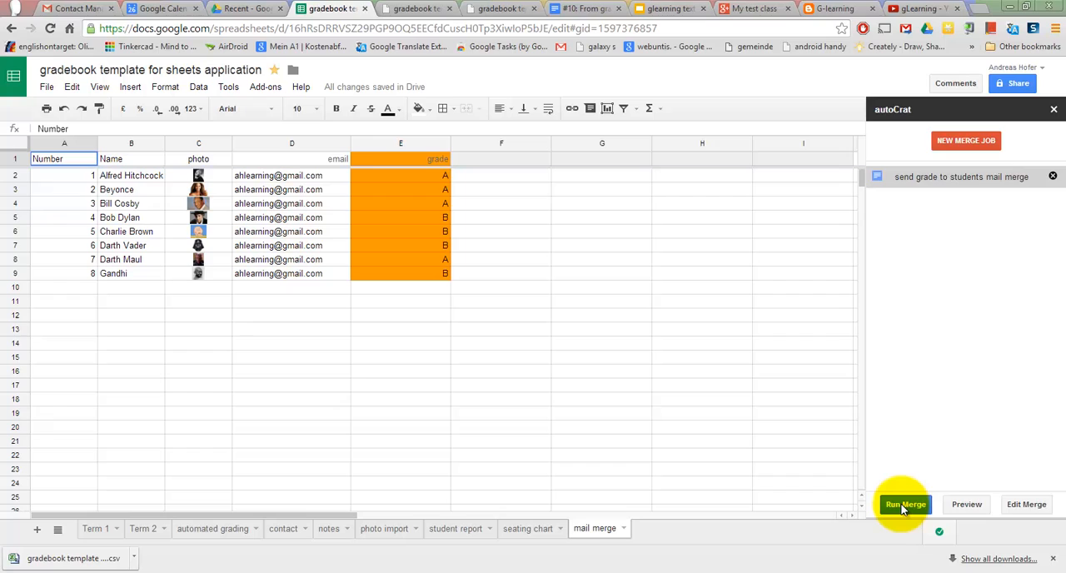
click(906, 503)
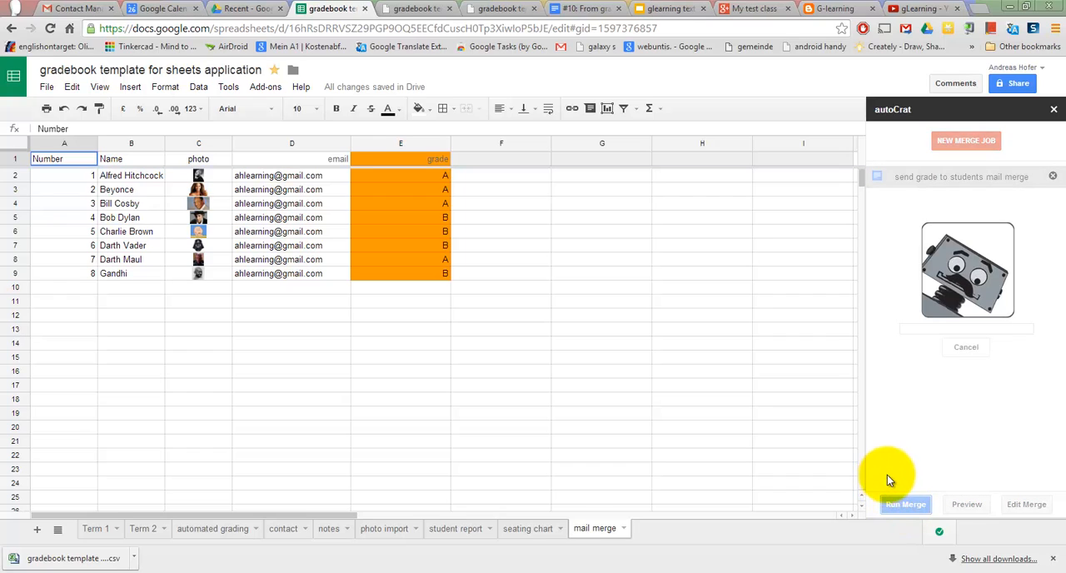
click(906, 503)
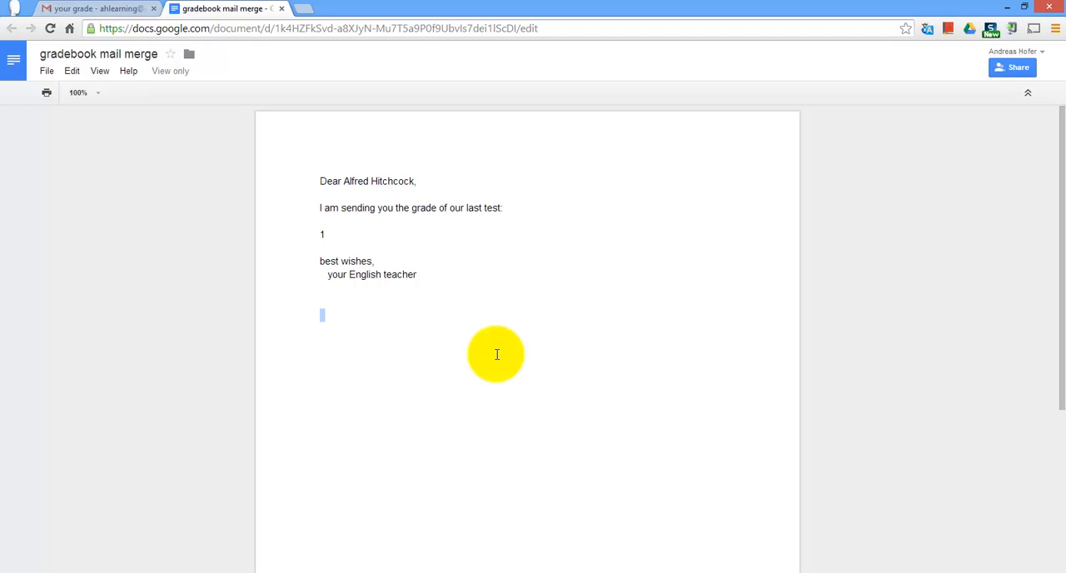
mouse_move(316, 113)
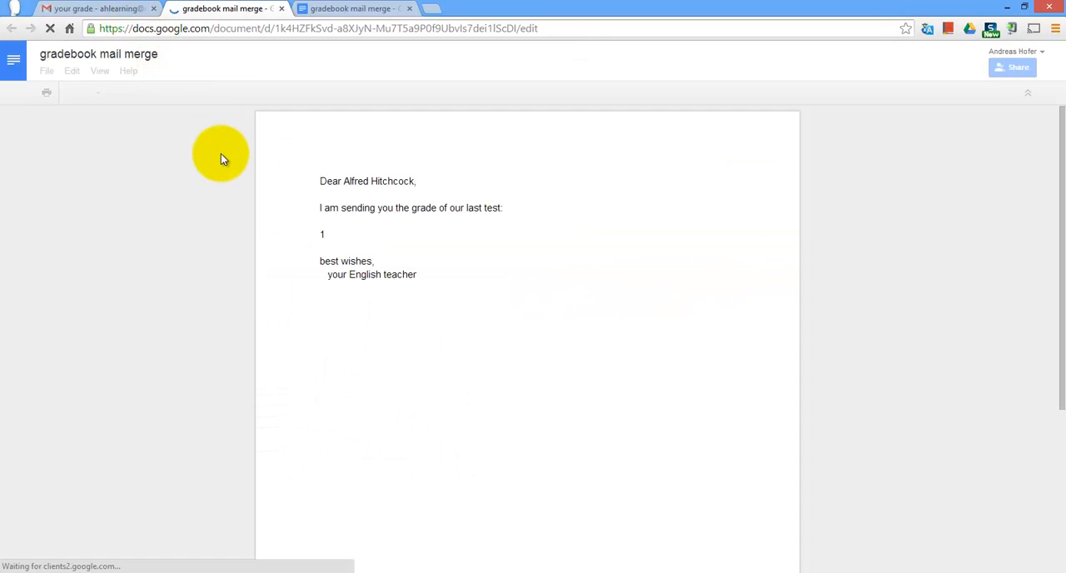
mouse_move(92, 9)
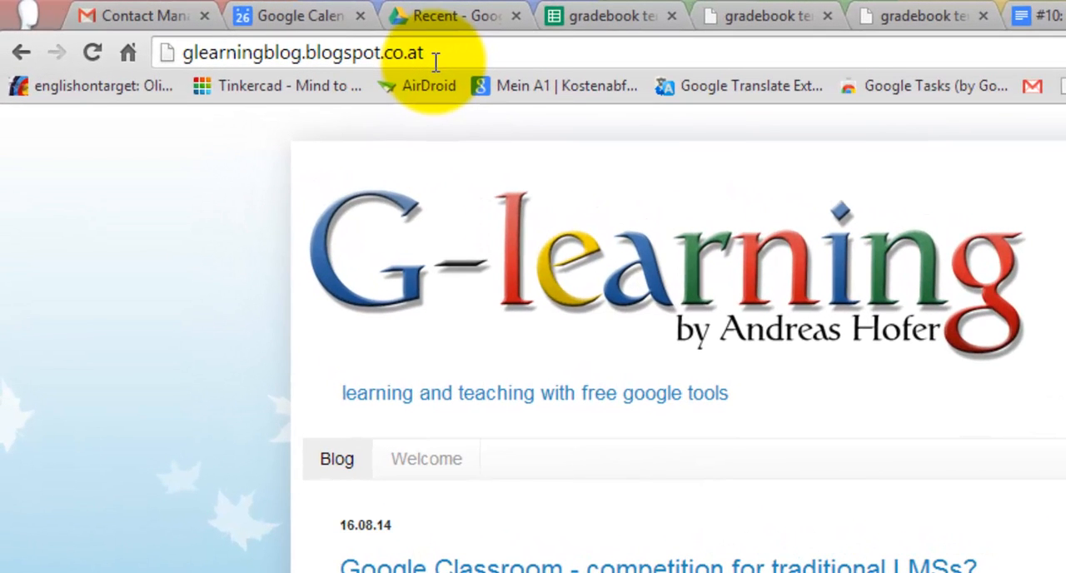
mouse_move(380, 59)
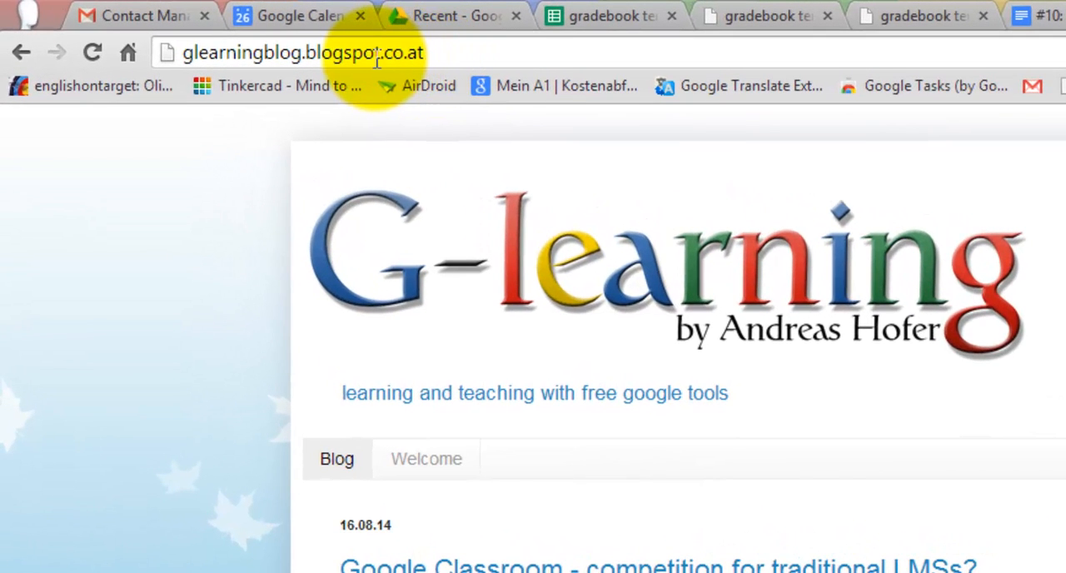